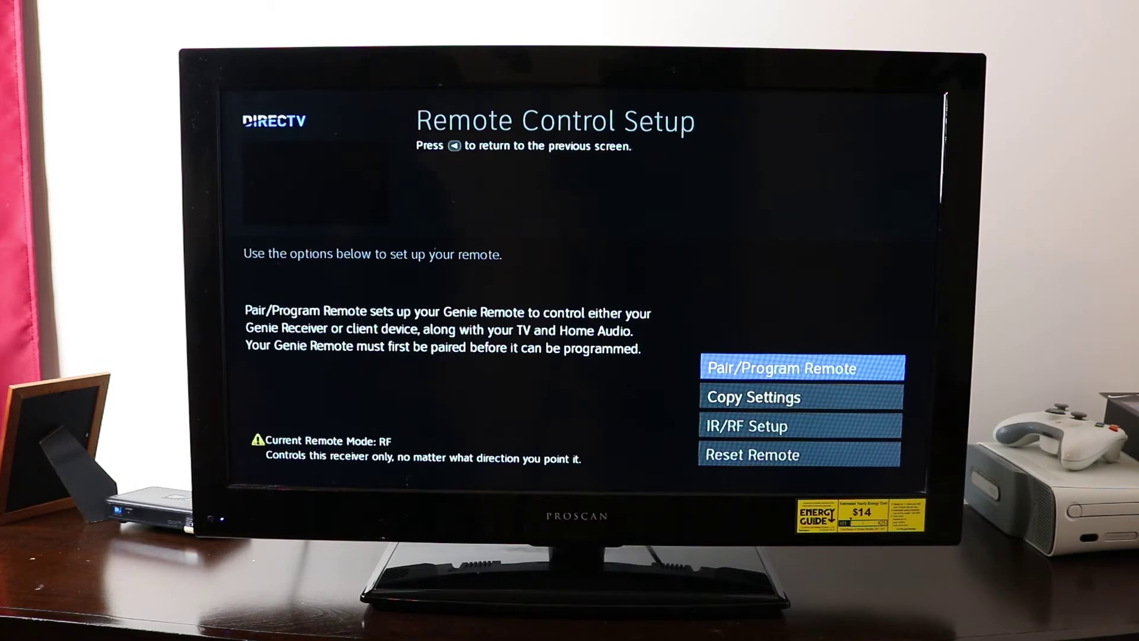
# Start remote programming from Pair/Program Remote and filter TV brands by the letter P.
pyautogui.click(801, 368)
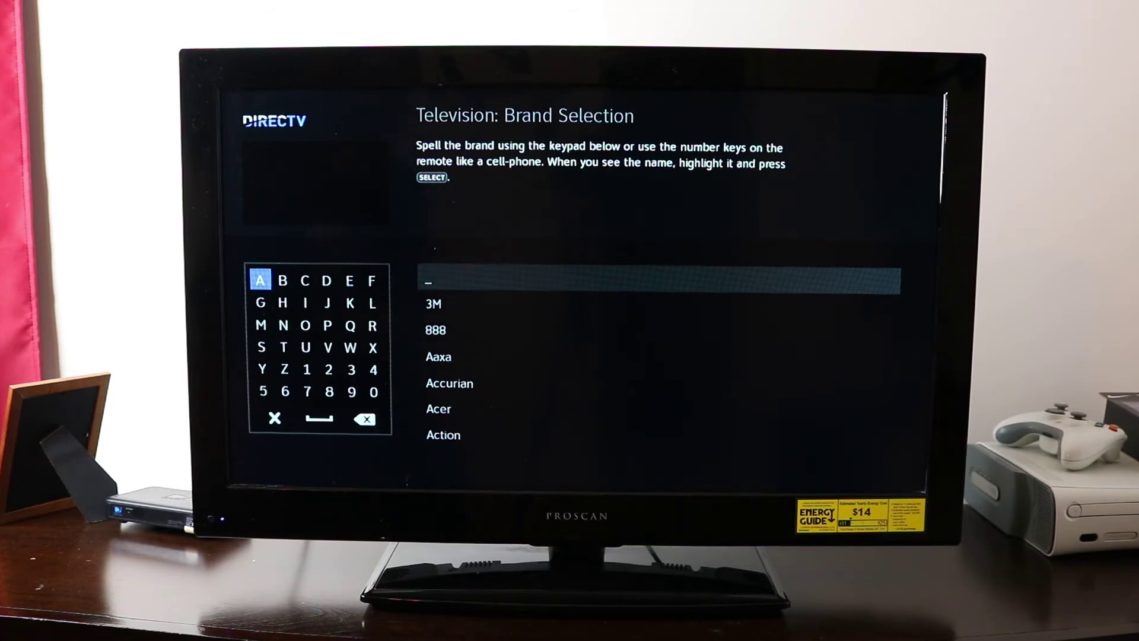
pyautogui.click(328, 325)
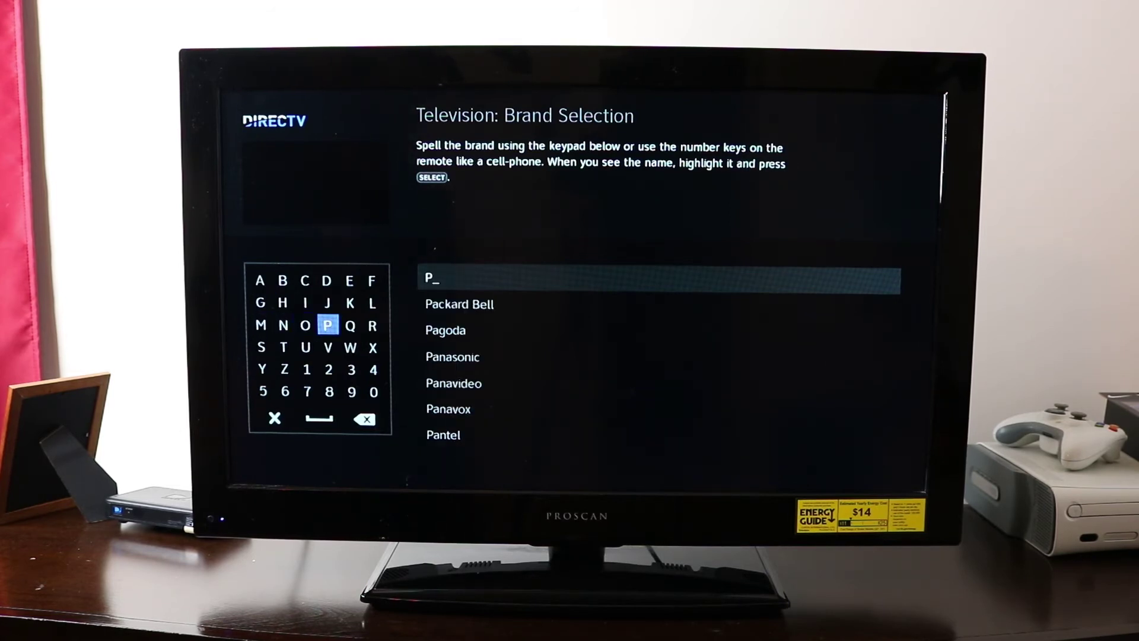